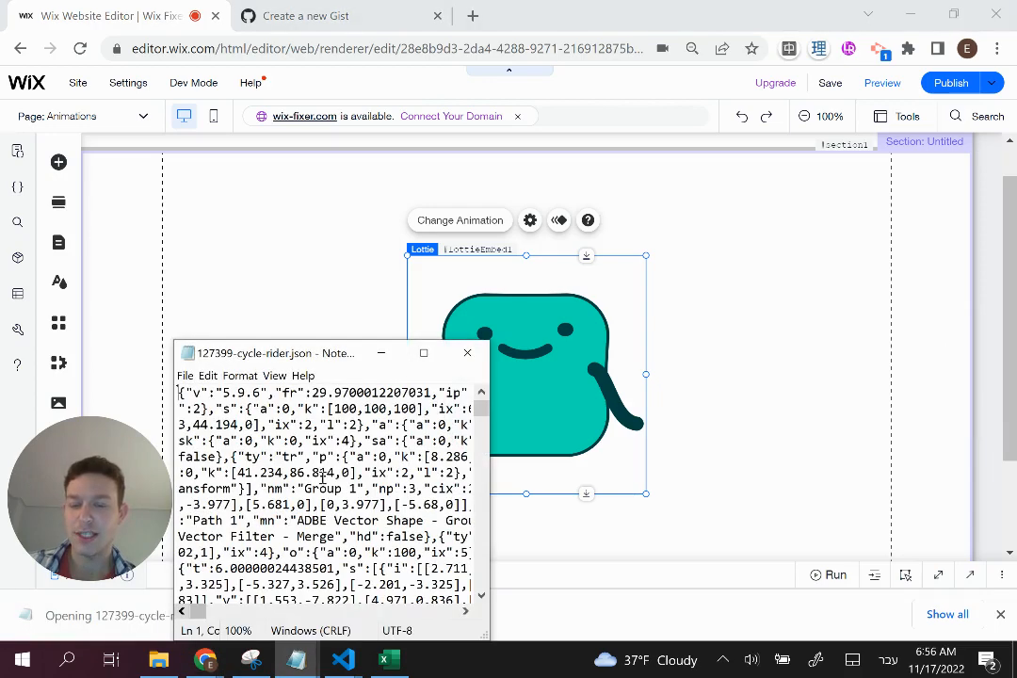
- View the 127399-cycle-rider.json animation code in an enlarged Notepad window, then move to the new Gist page
drag(273, 353, 349, 135)
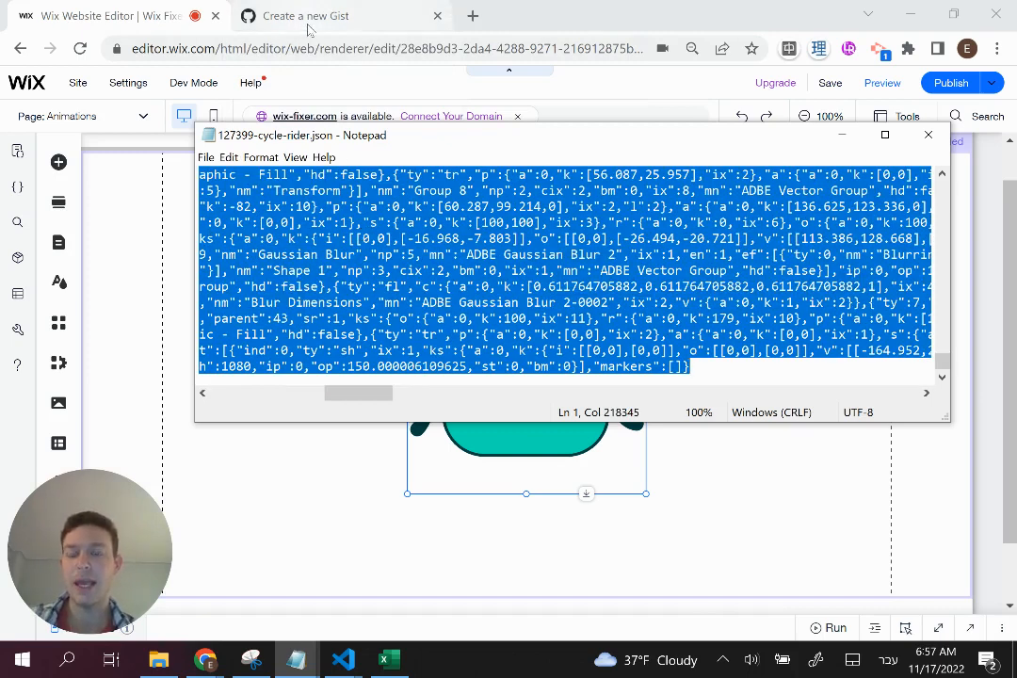
click(324, 15)
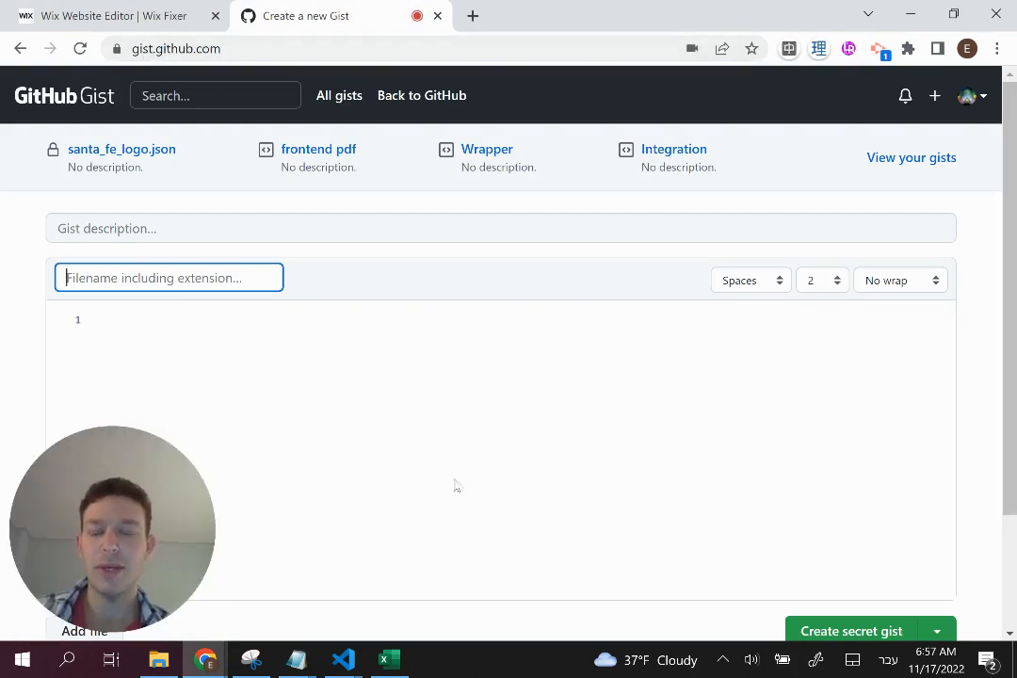
mouse_move(580, 209)
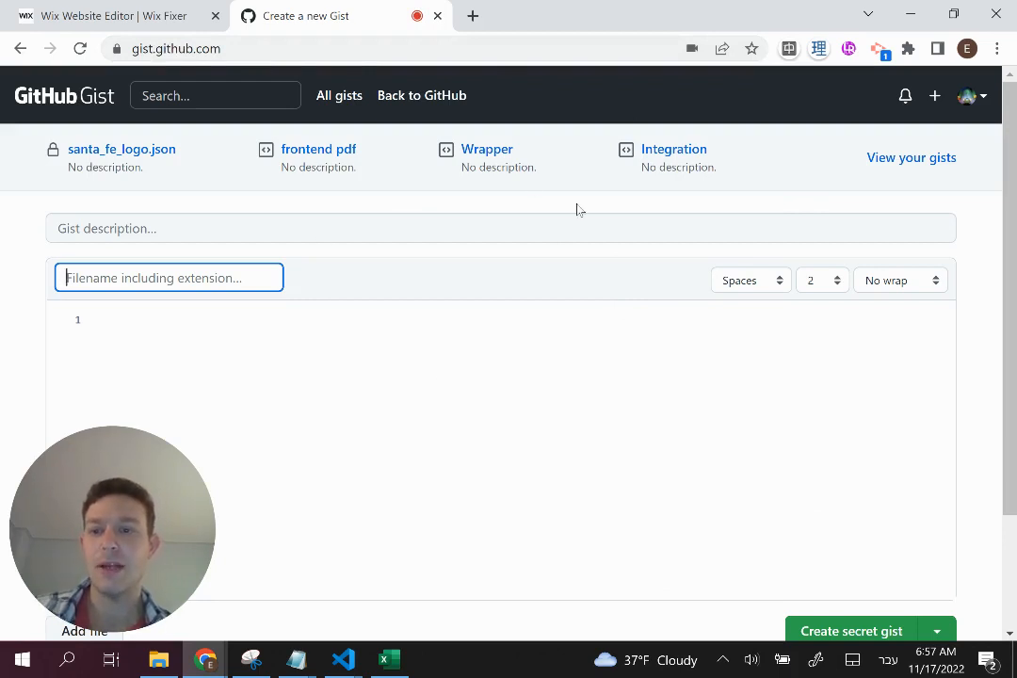
- Name the gist file example.json with the pasted animation JSON and submit it as a secret gist
text(p)
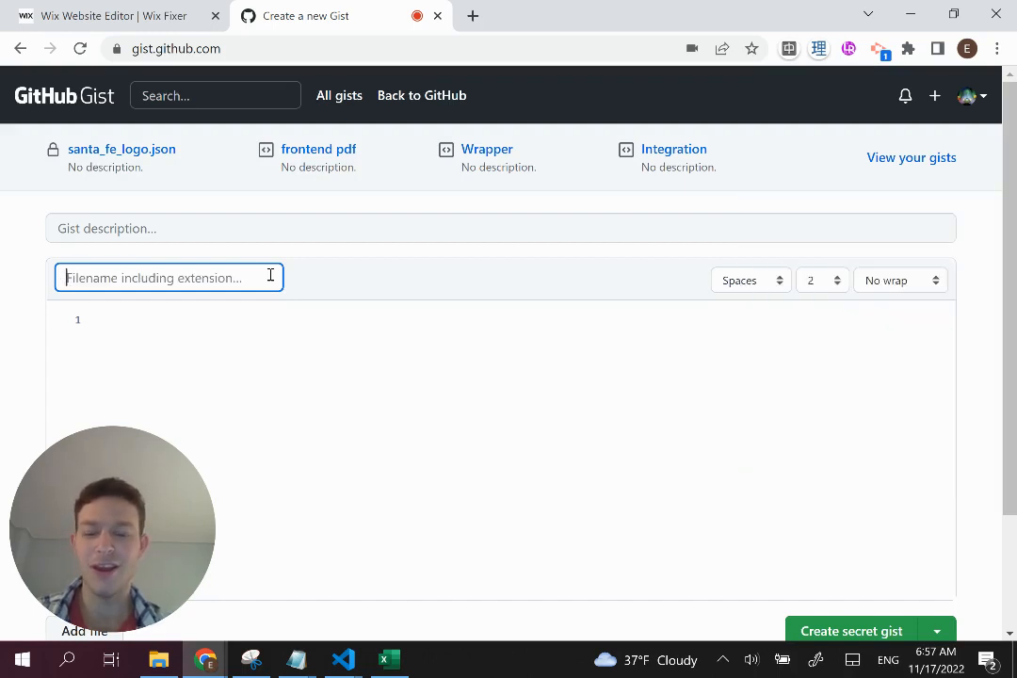
text(example.)
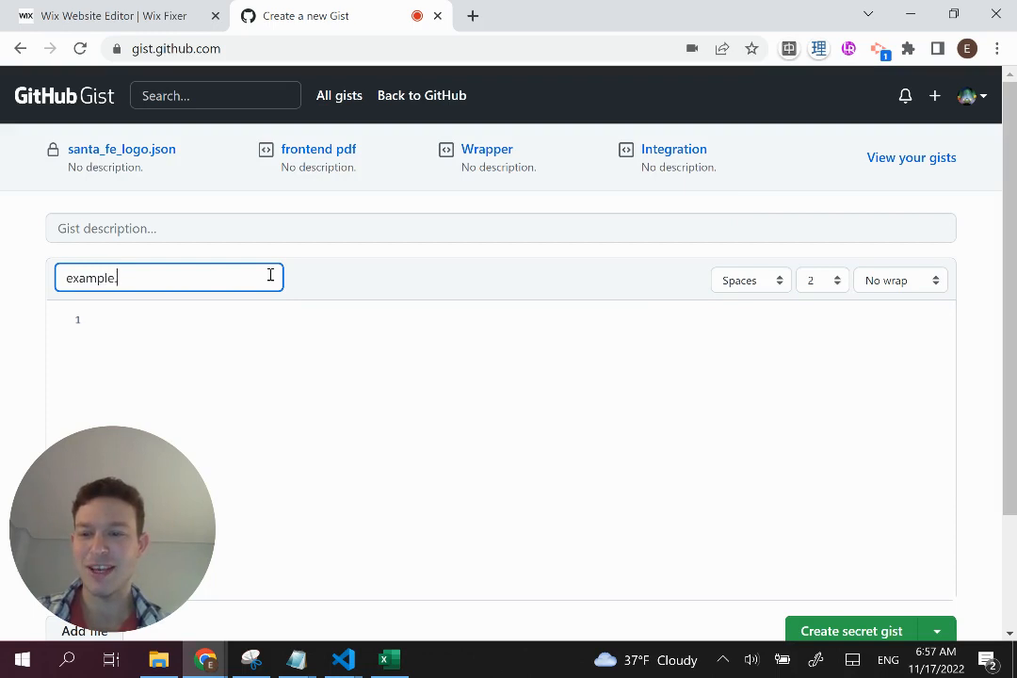
text(.json)
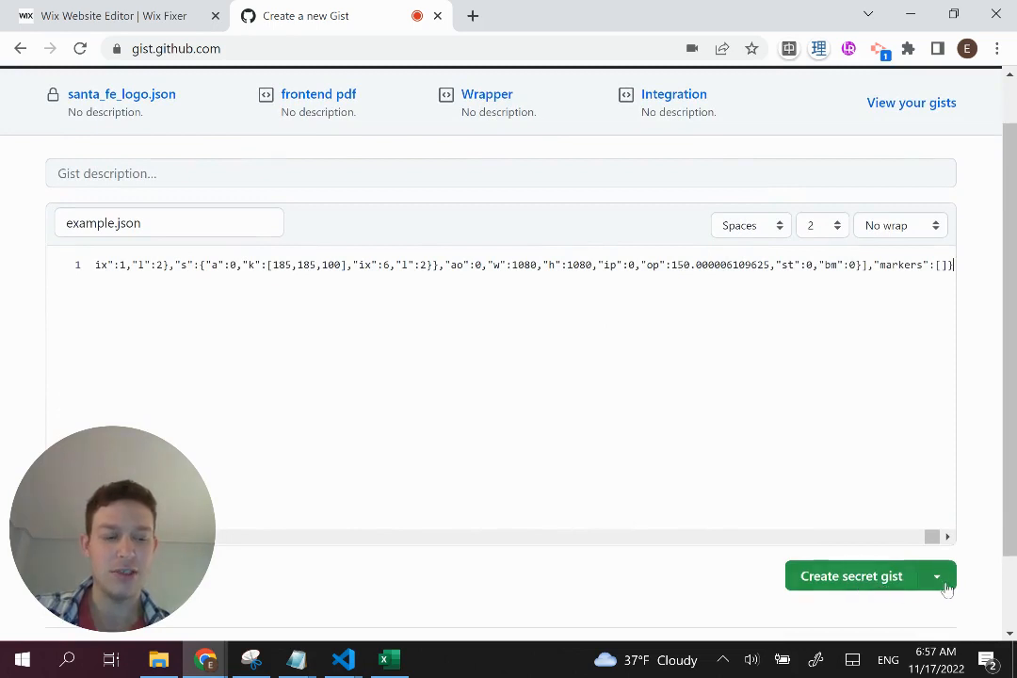
click(938, 576)
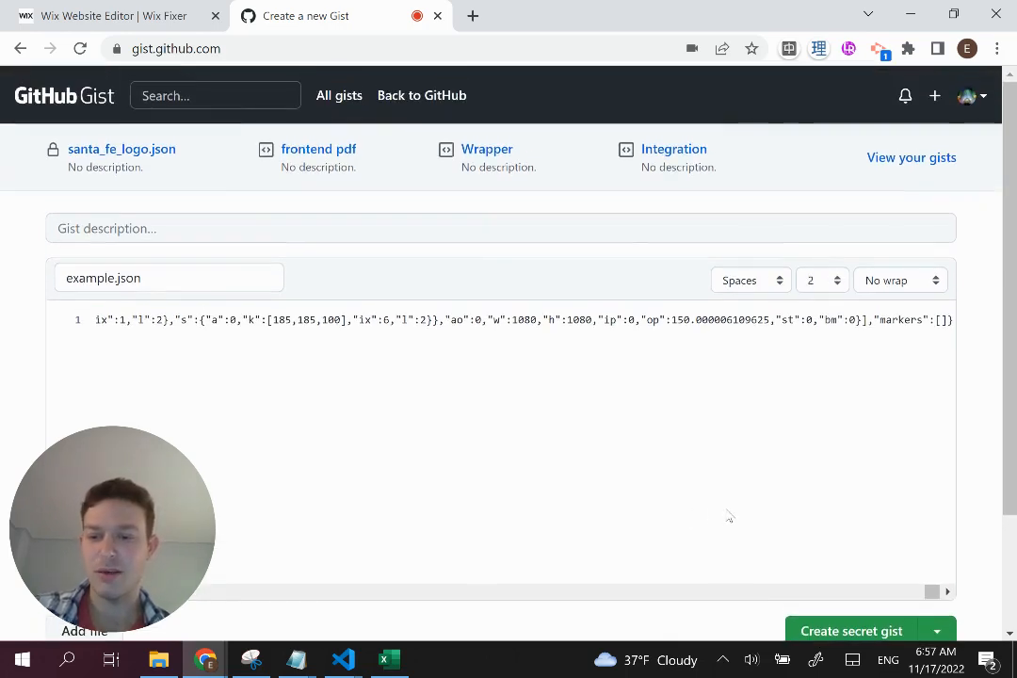
mouse_move(685, 491)
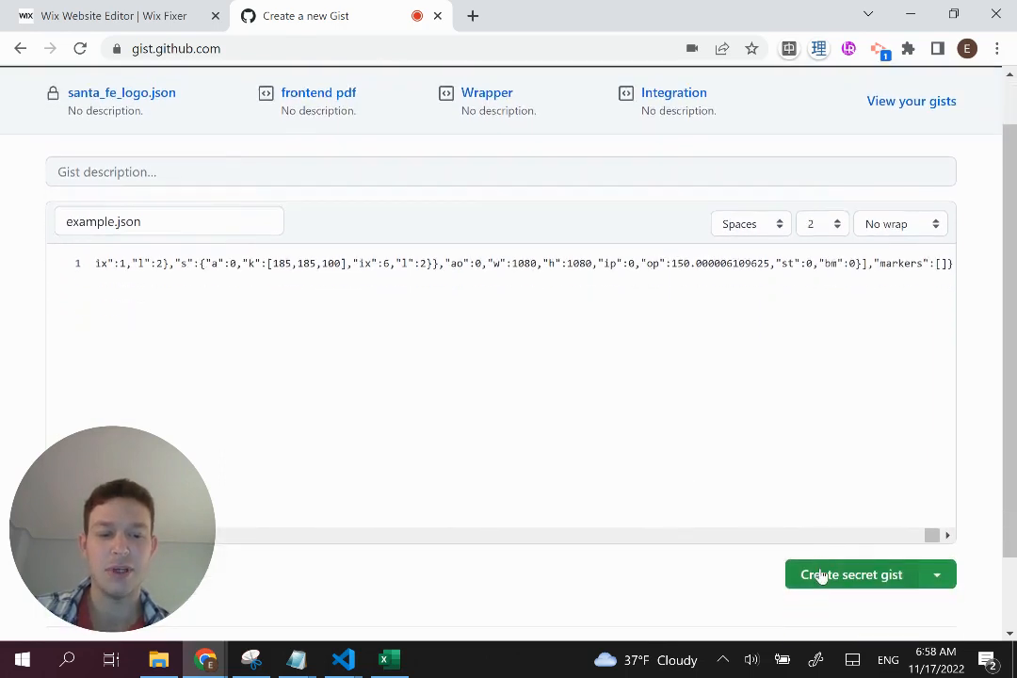
click(851, 574)
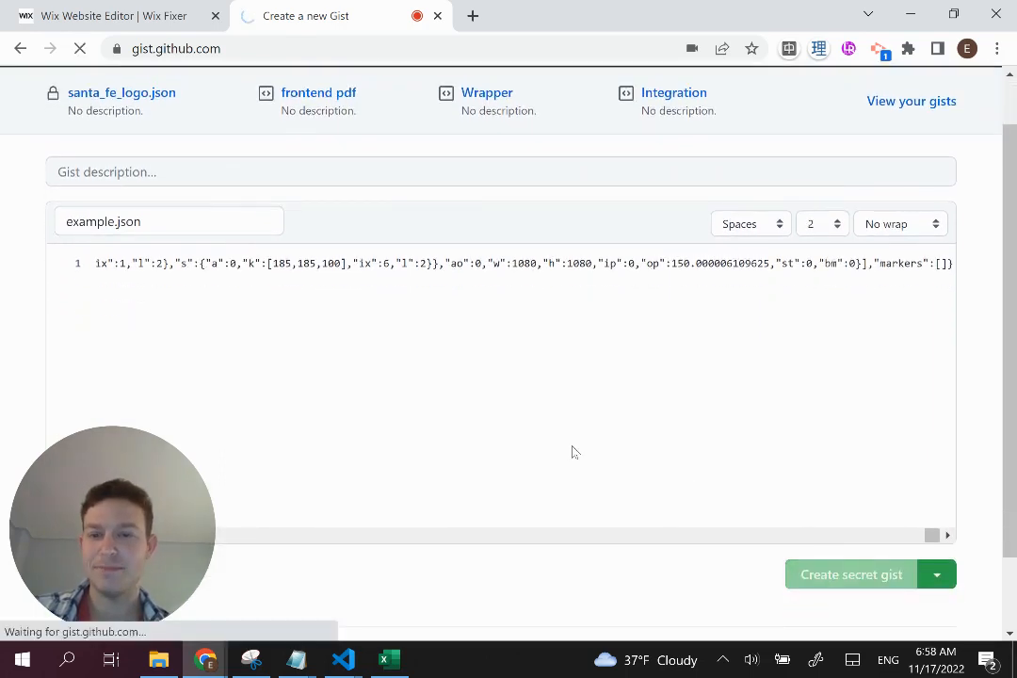
- Save the secret example.json gist and view its raw JSON at the githubusercontent address
click(851, 572)
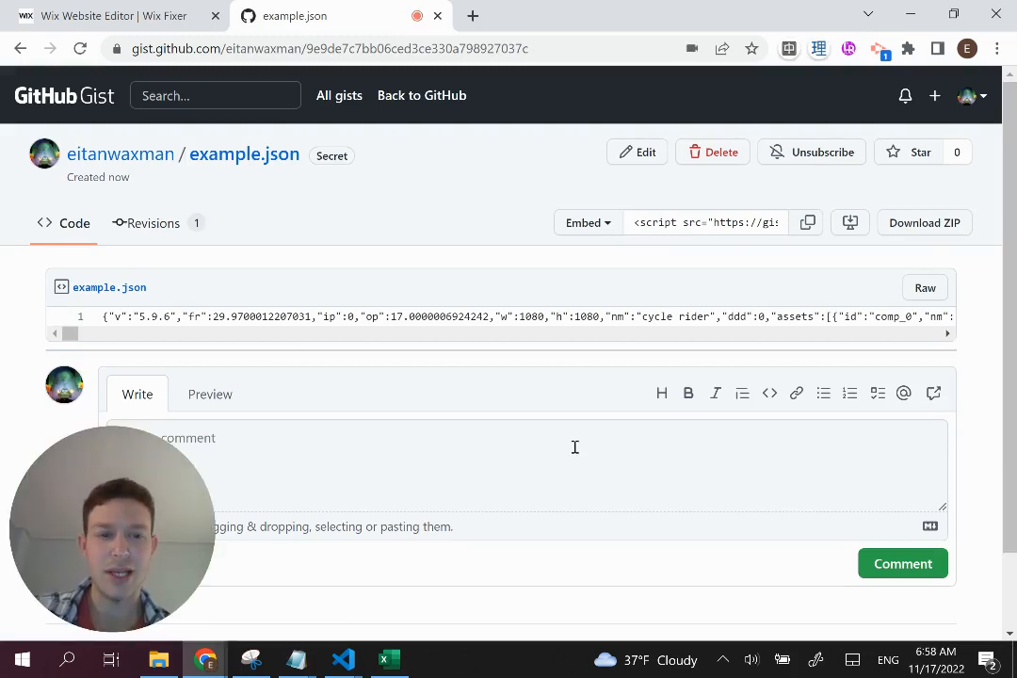
mouse_move(328, 426)
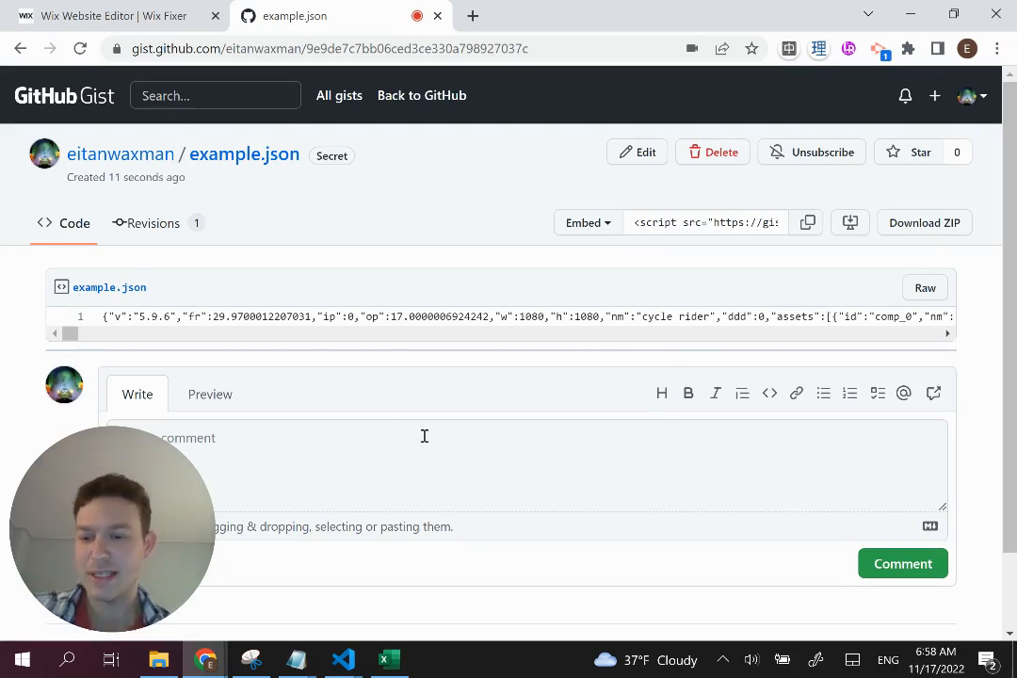
mouse_move(374, 340)
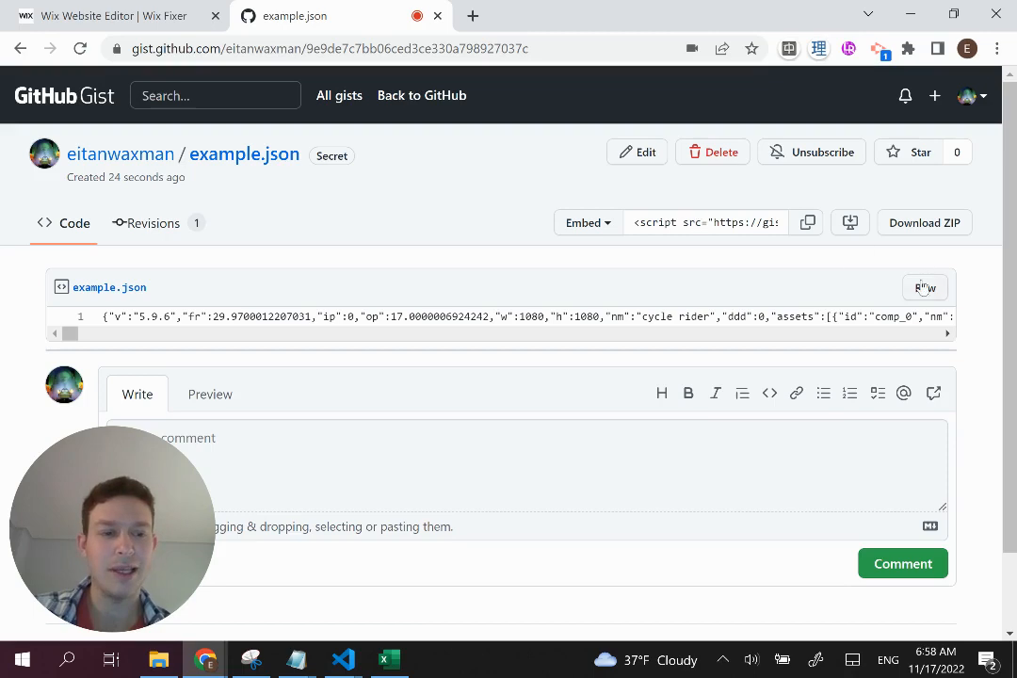
click(923, 286)
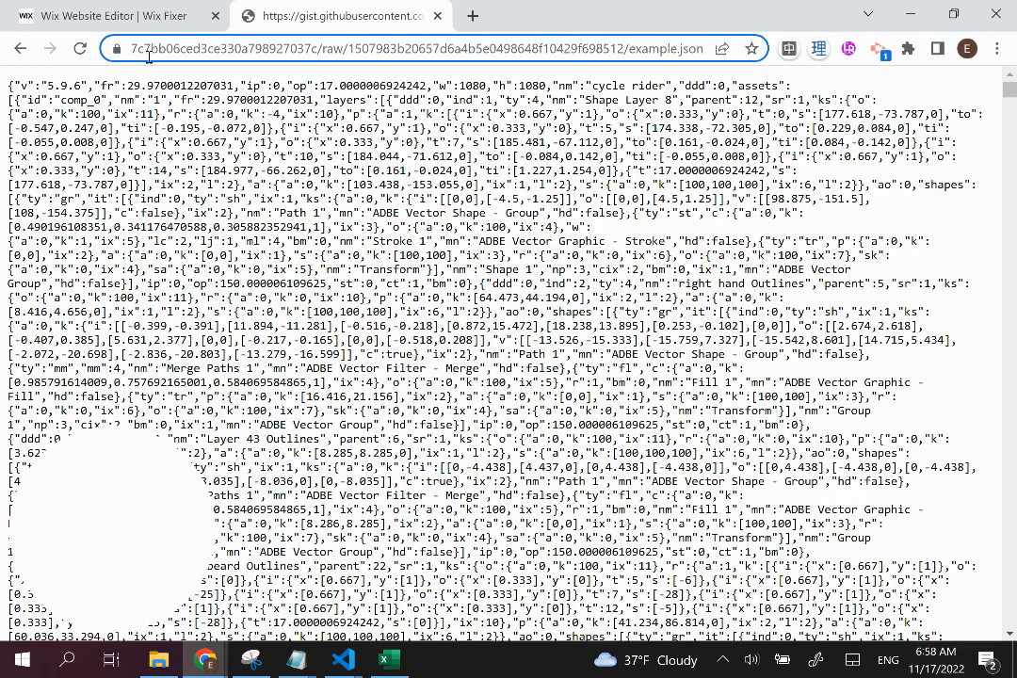
mouse_move(520, 53)
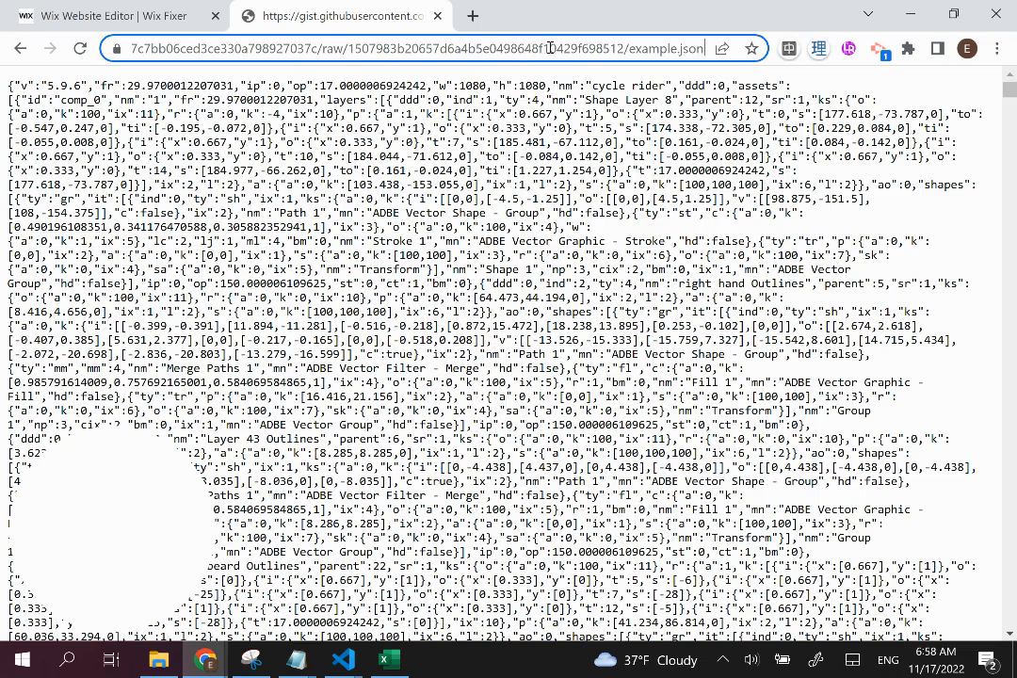
- Copy the full raw example.json web address from the address bar
click(552, 49)
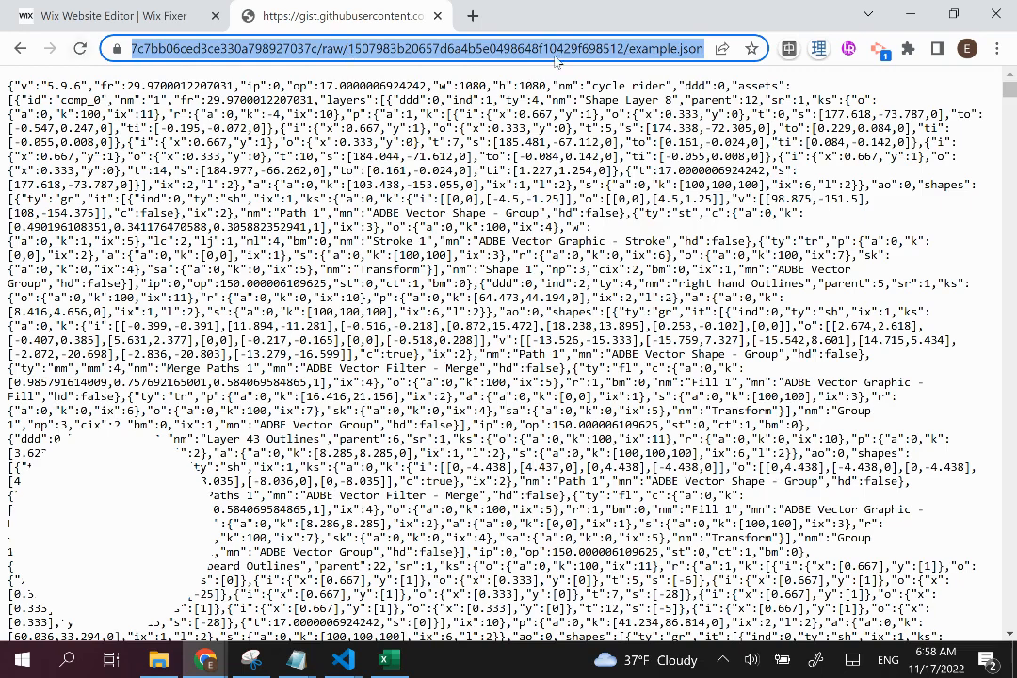
click(113, 15)
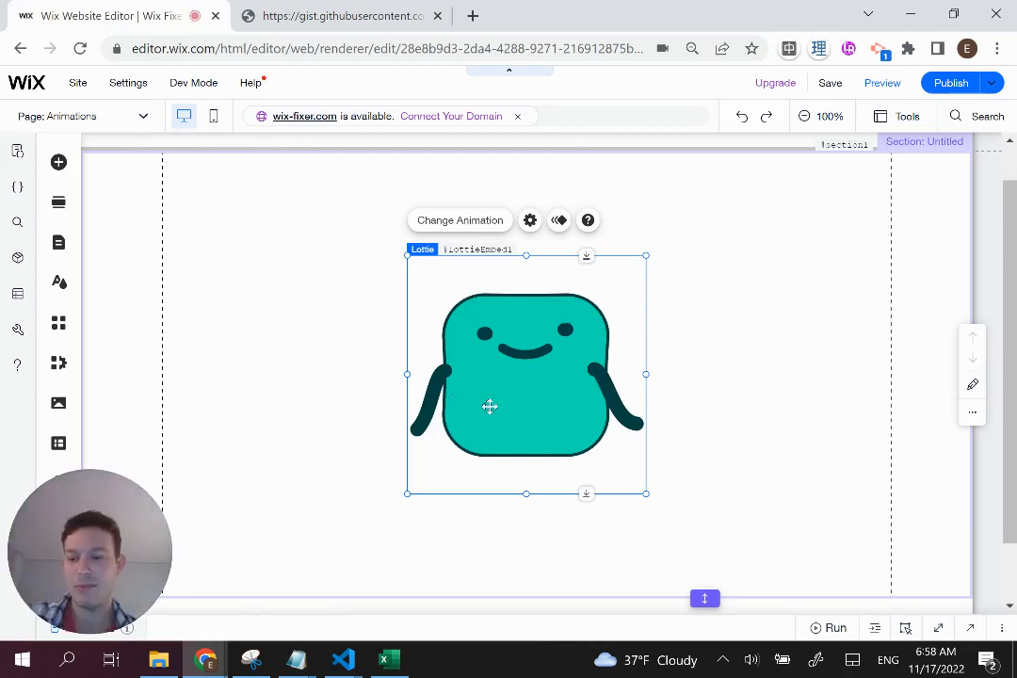
mouse_move(497, 343)
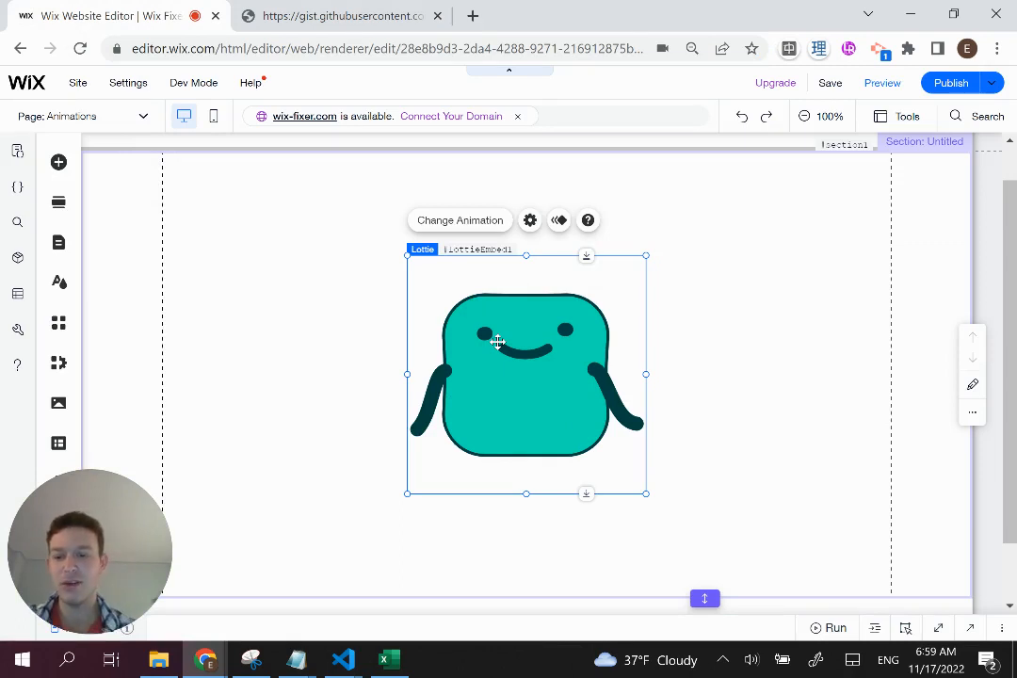
mouse_move(563, 354)
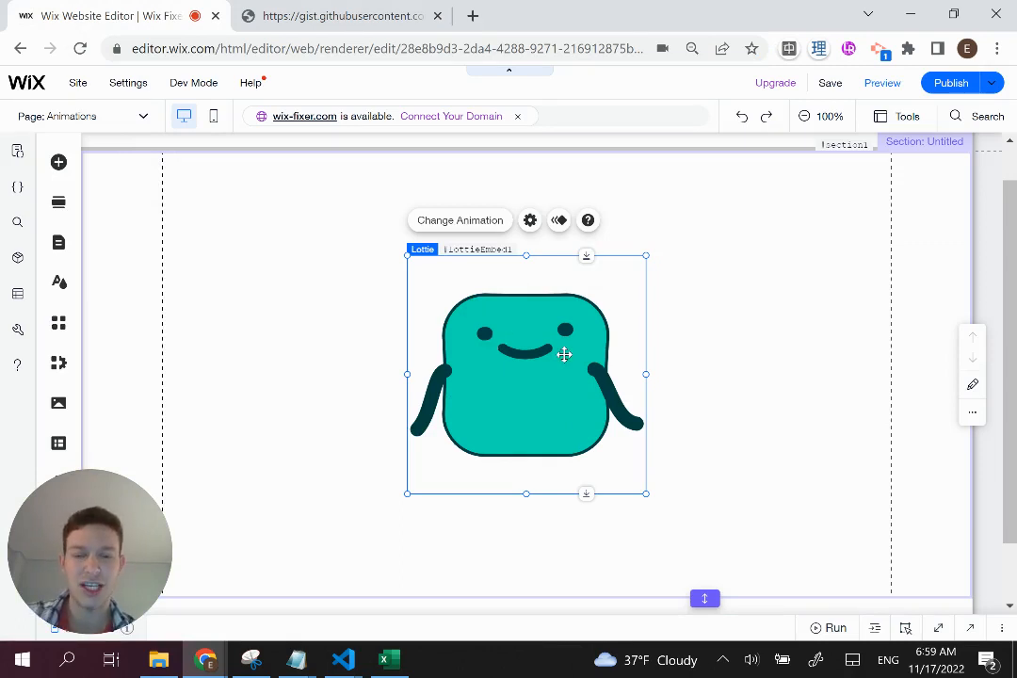
- Point the Lottie element's animation URL to the raw example.json gist address so it plays the cycle rider
click(529, 218)
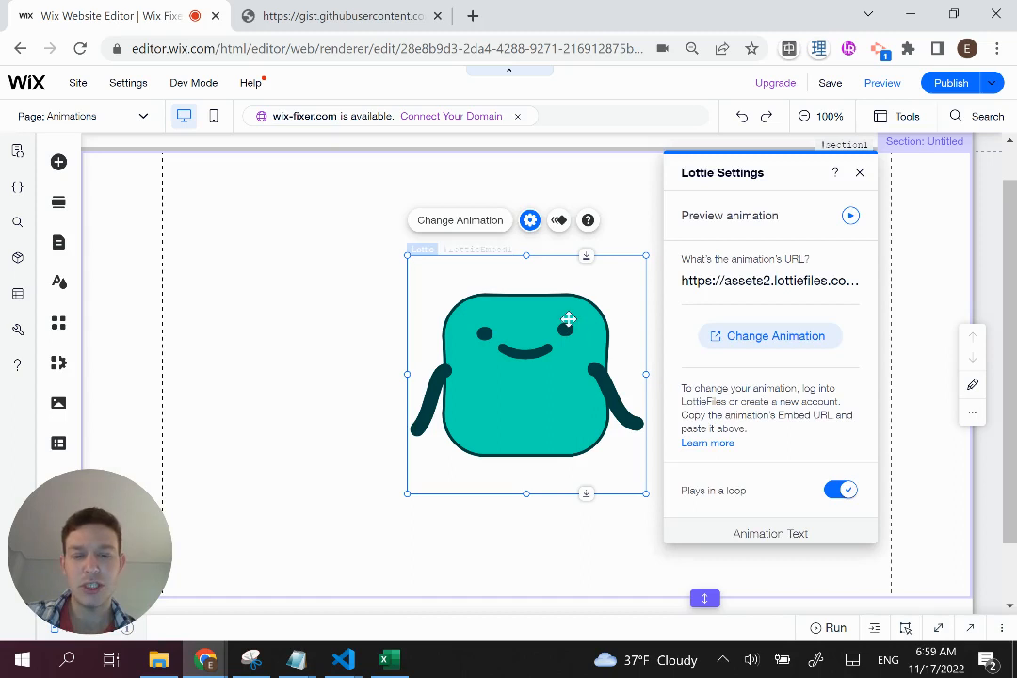
click(768, 280)
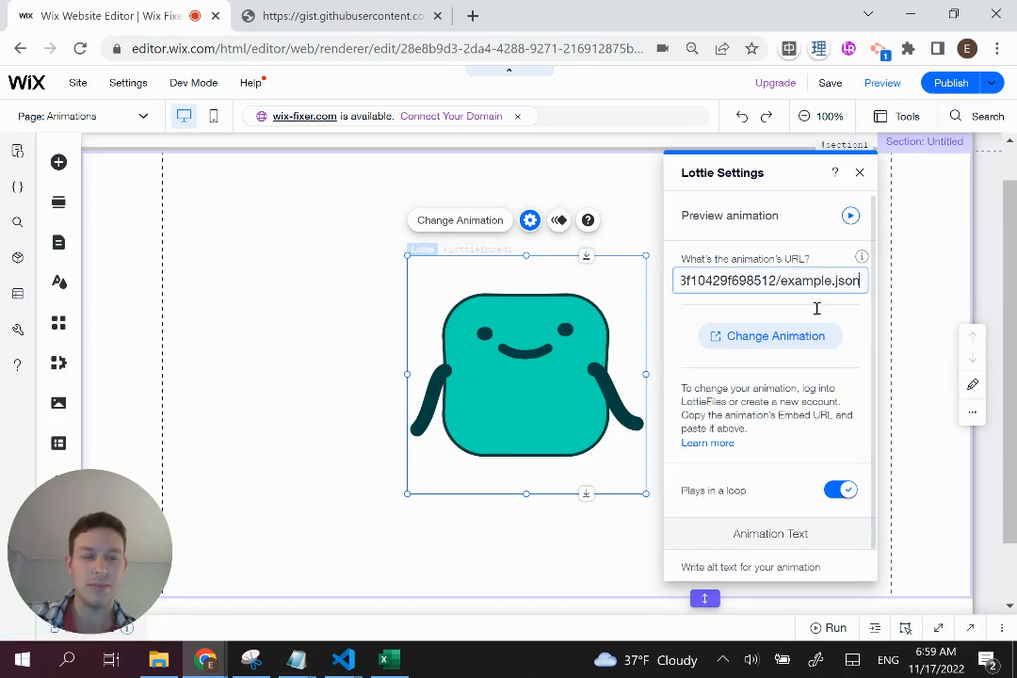
click(851, 215)
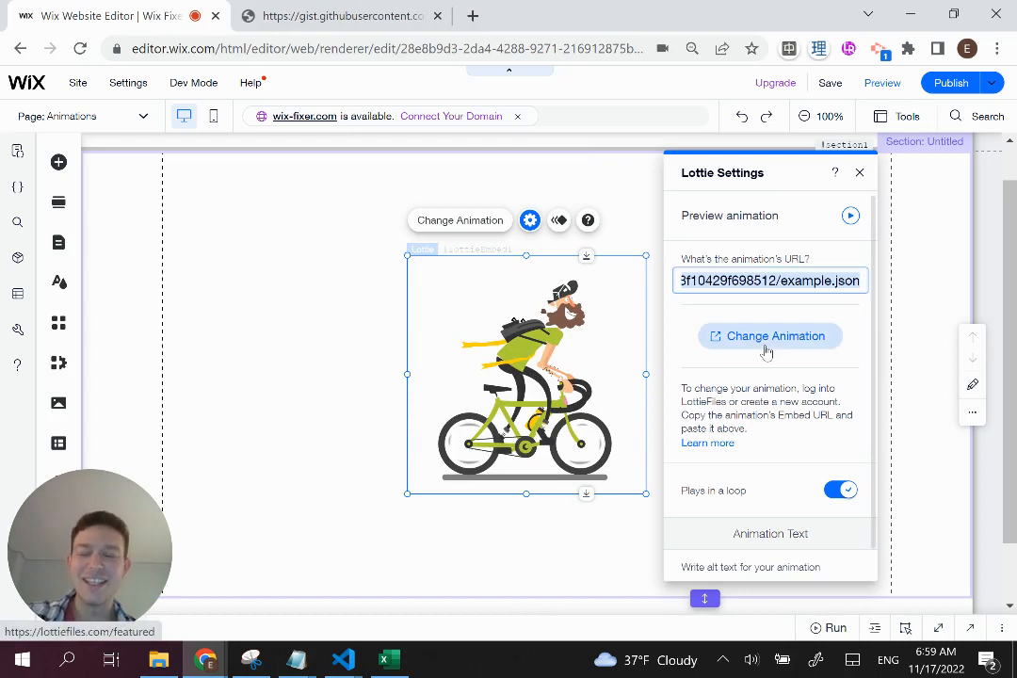
mouse_move(327, 328)
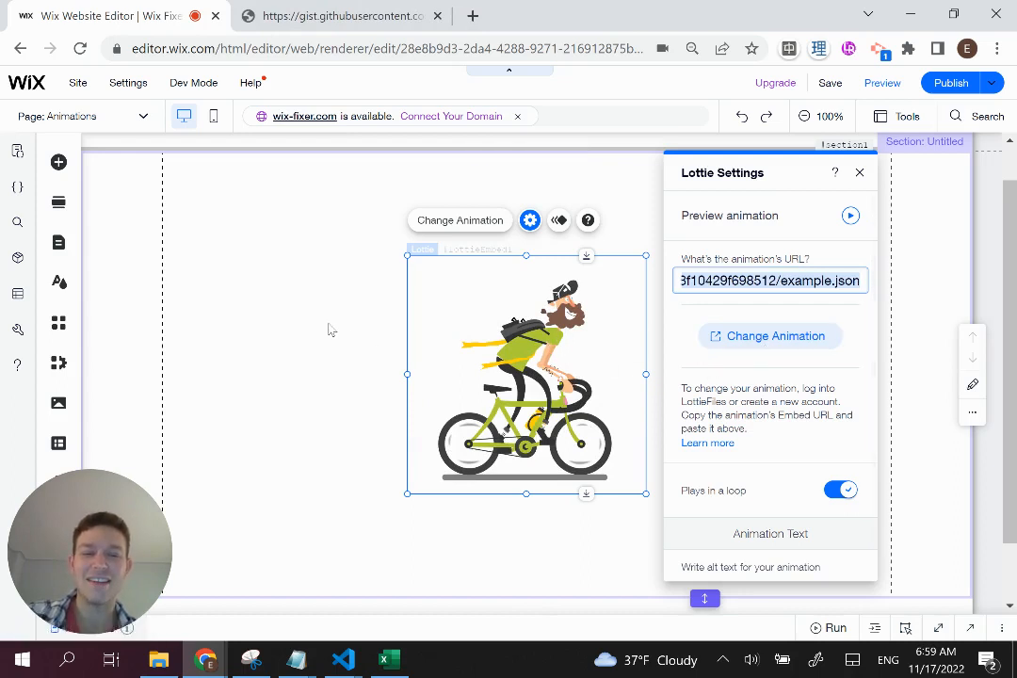
click(859, 173)
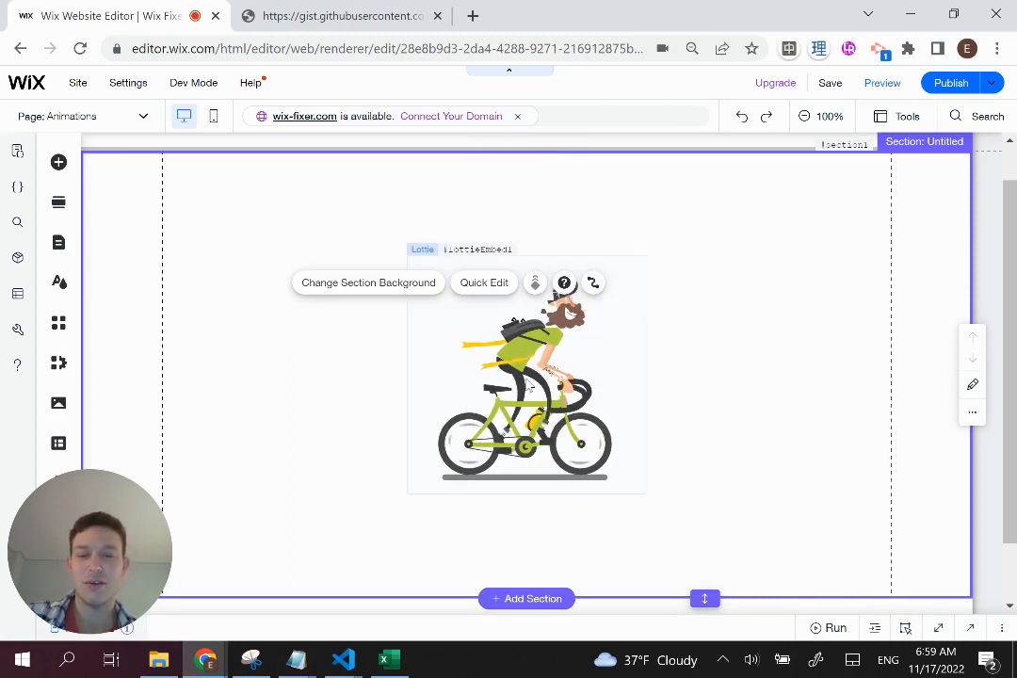
- Preview the Animations page with the cyclist Lottie animation playing as visitors see it
click(525, 376)
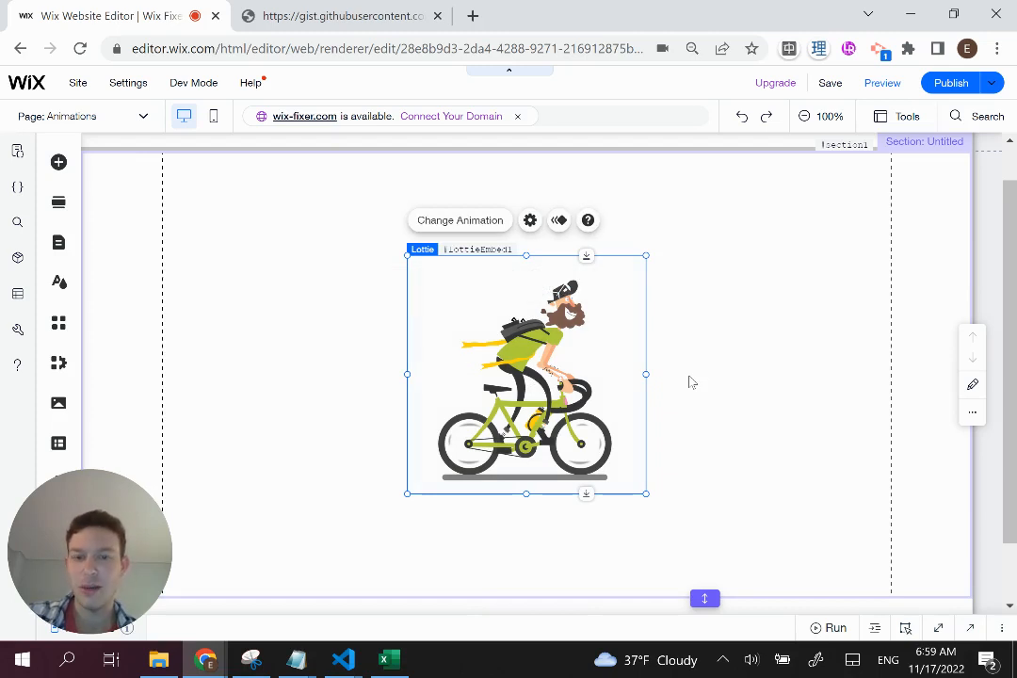
mouse_move(645, 324)
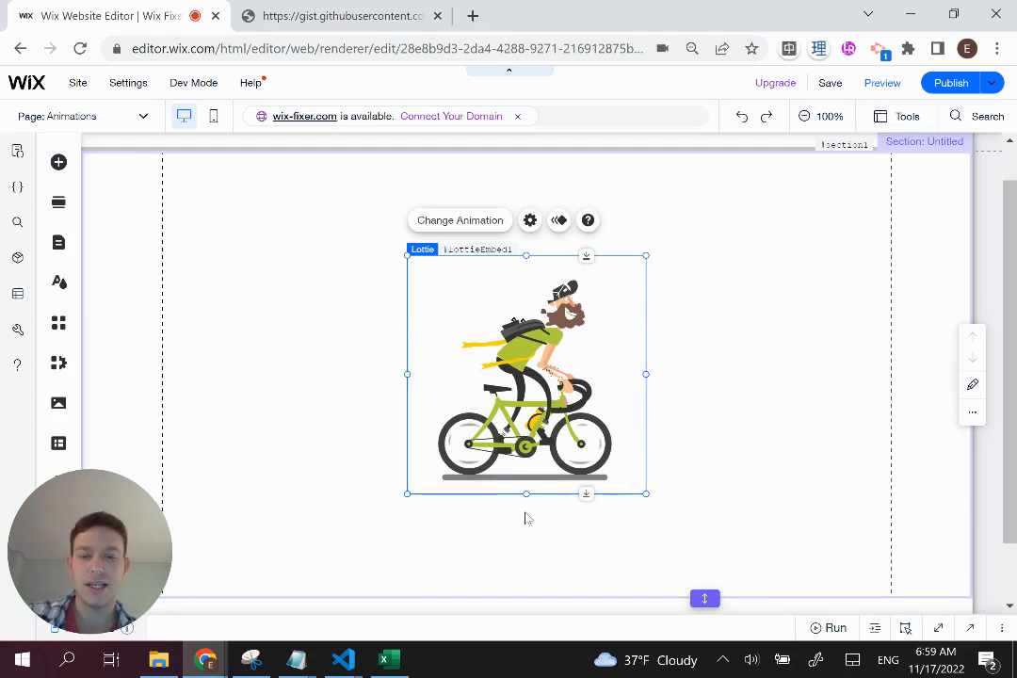
mouse_move(331, 422)
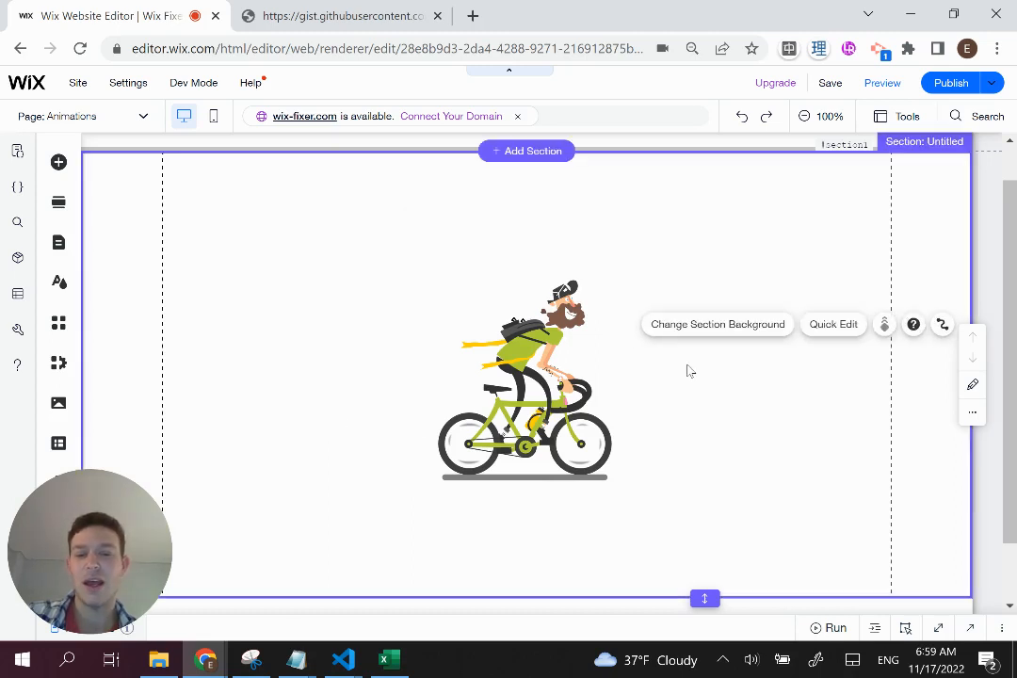
mouse_move(881, 83)
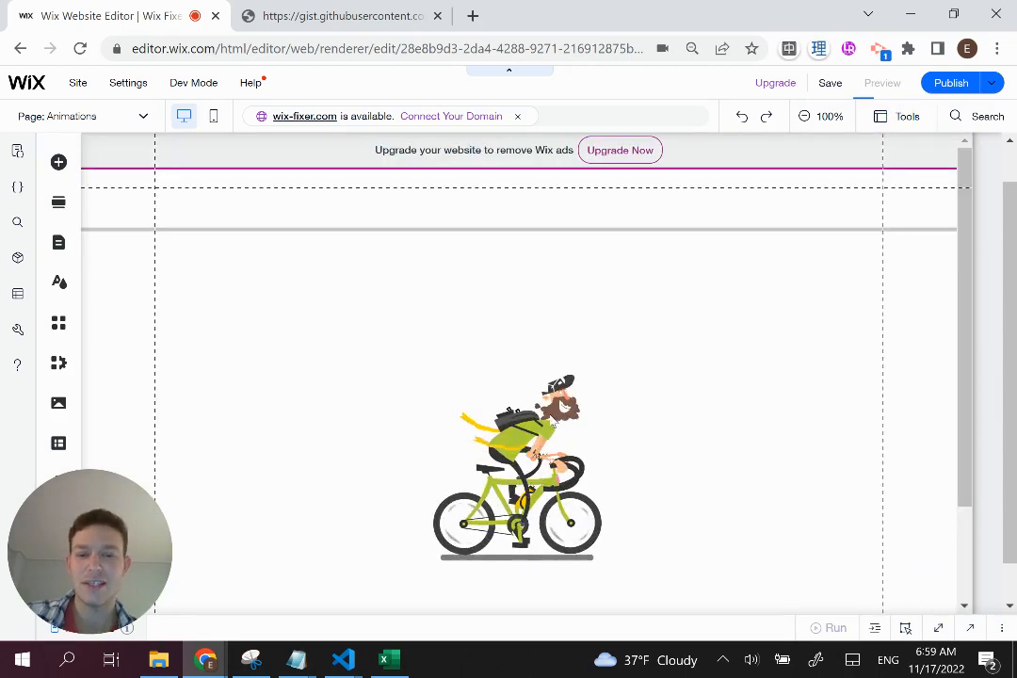
click(881, 83)
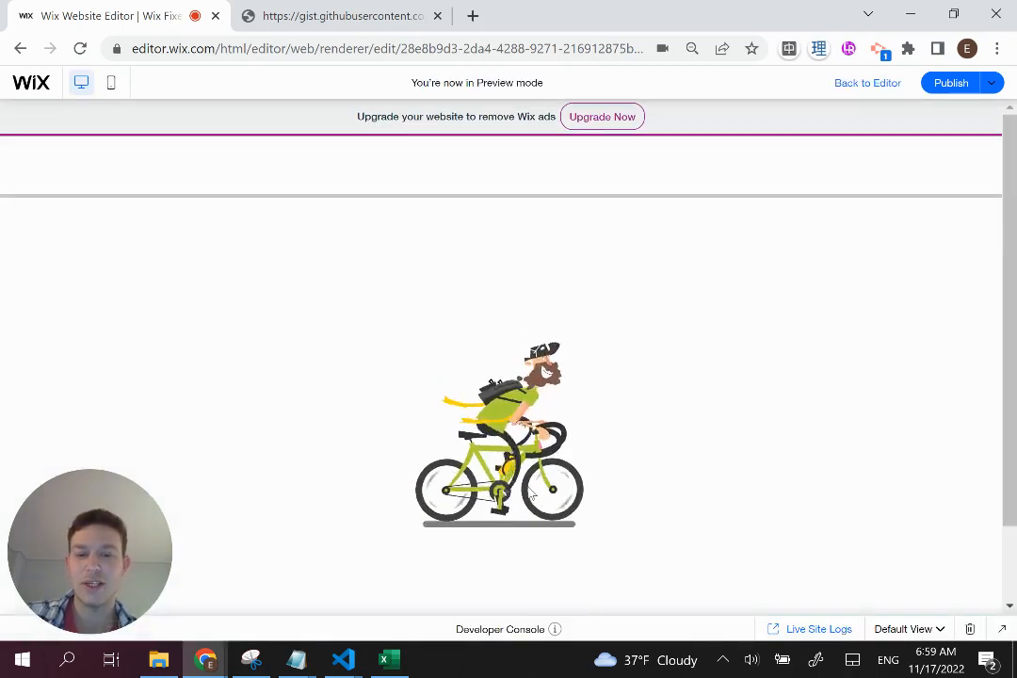